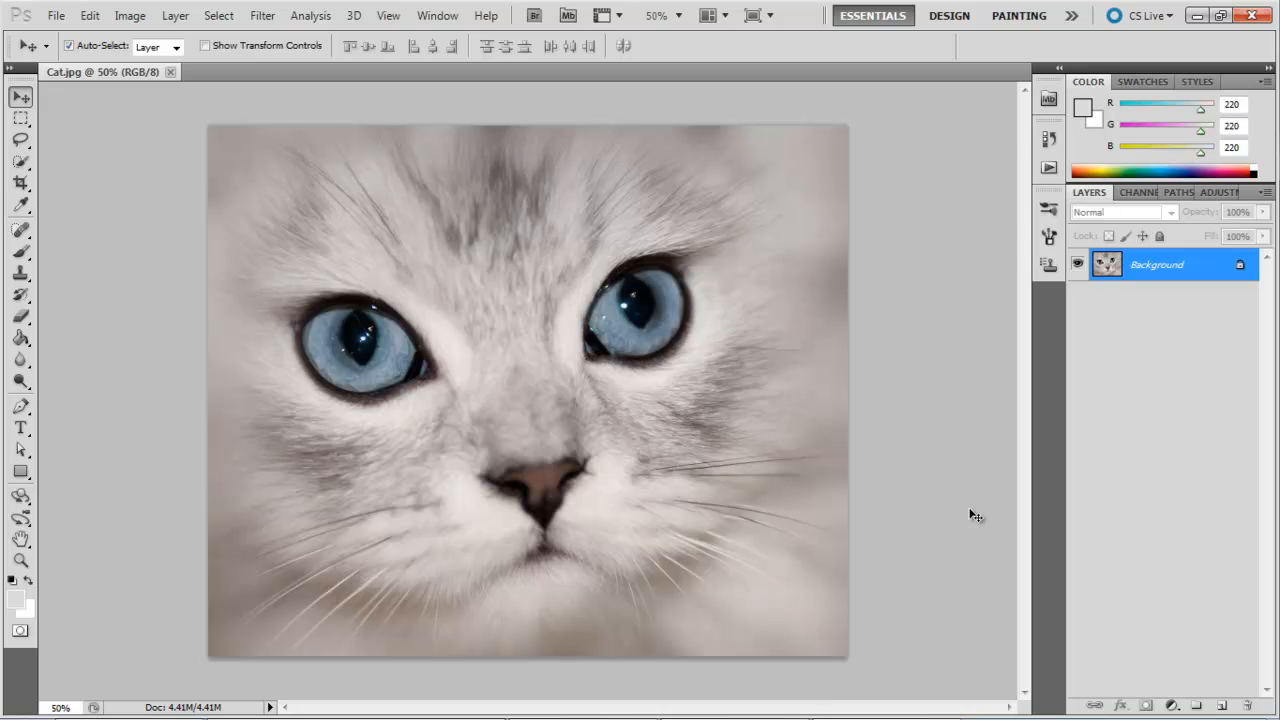
# - Choose the Brush tool with a small hard round tip from the preset picker
pyautogui.click(20, 252)
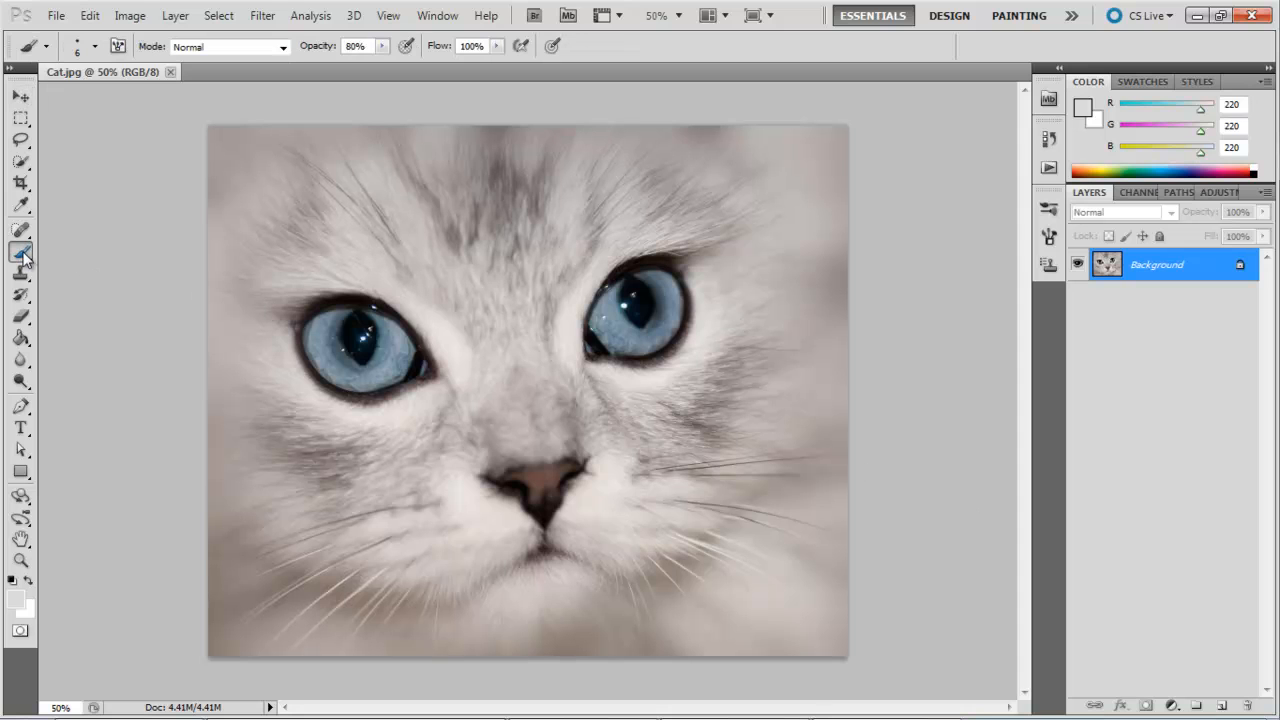
pyautogui.click(96, 46)
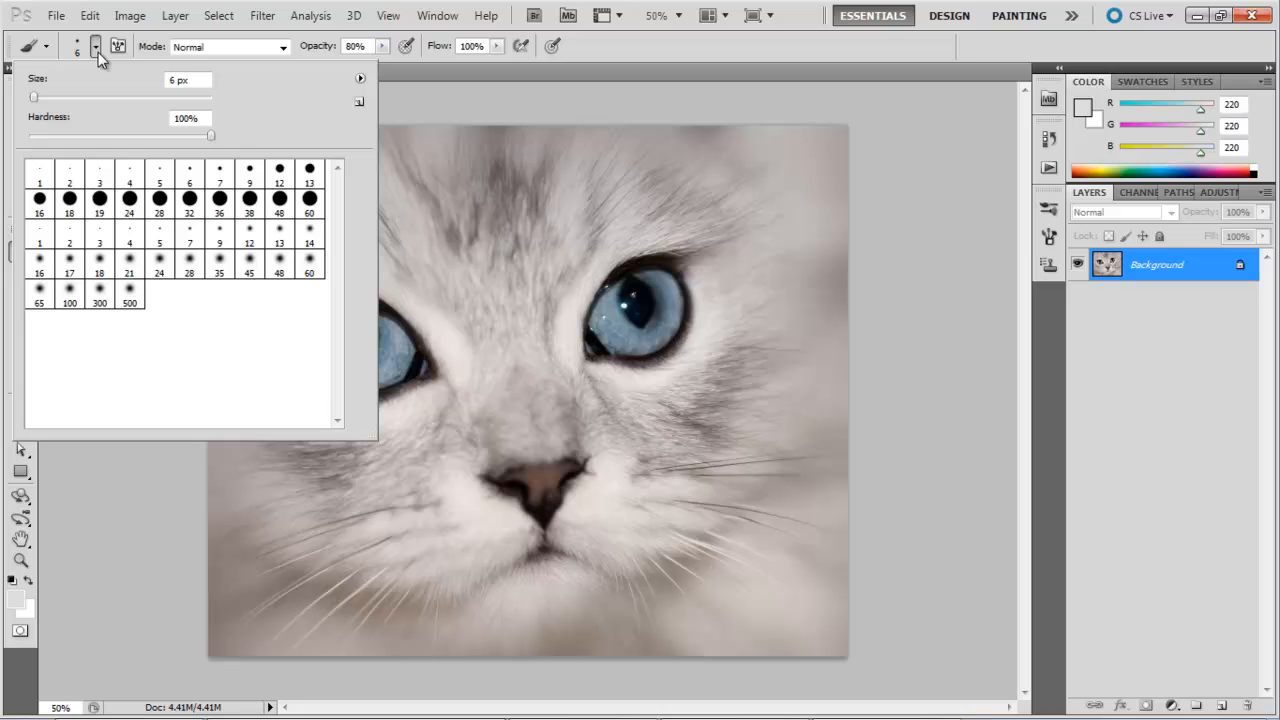
pyautogui.click(892, 348)
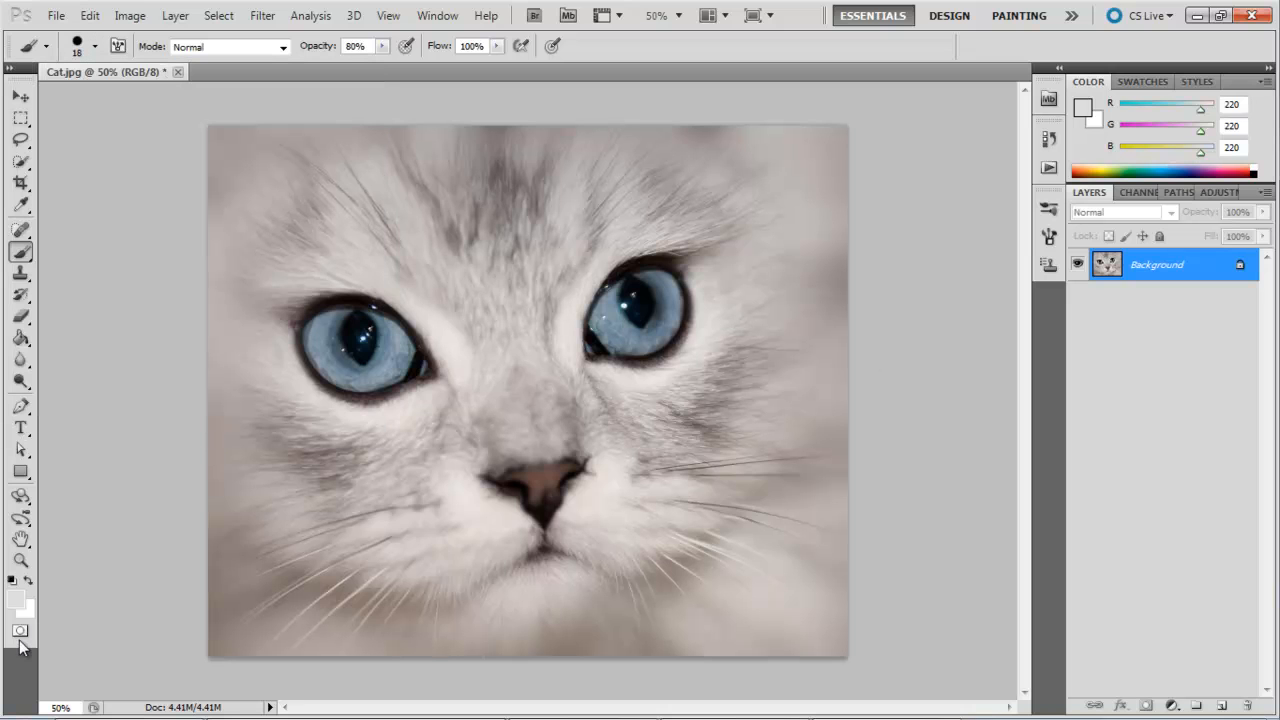
pyautogui.moveTo(852, 466)
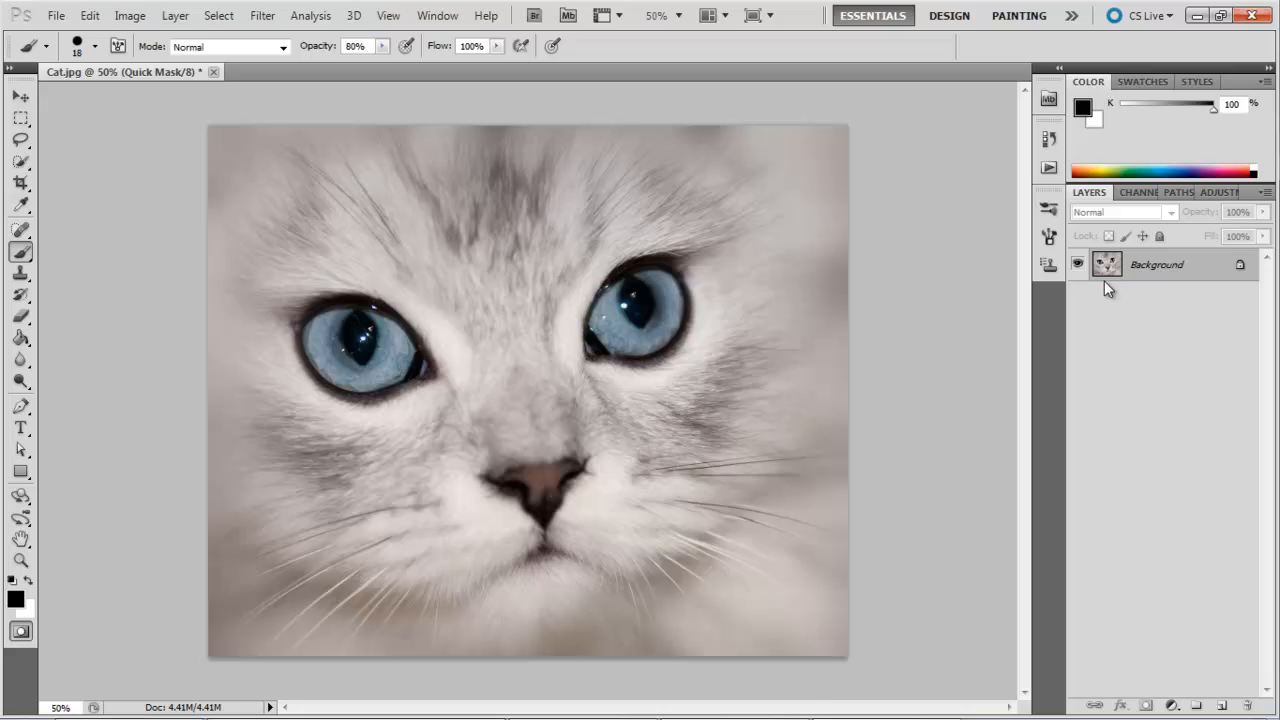
pyautogui.moveTo(704, 360)
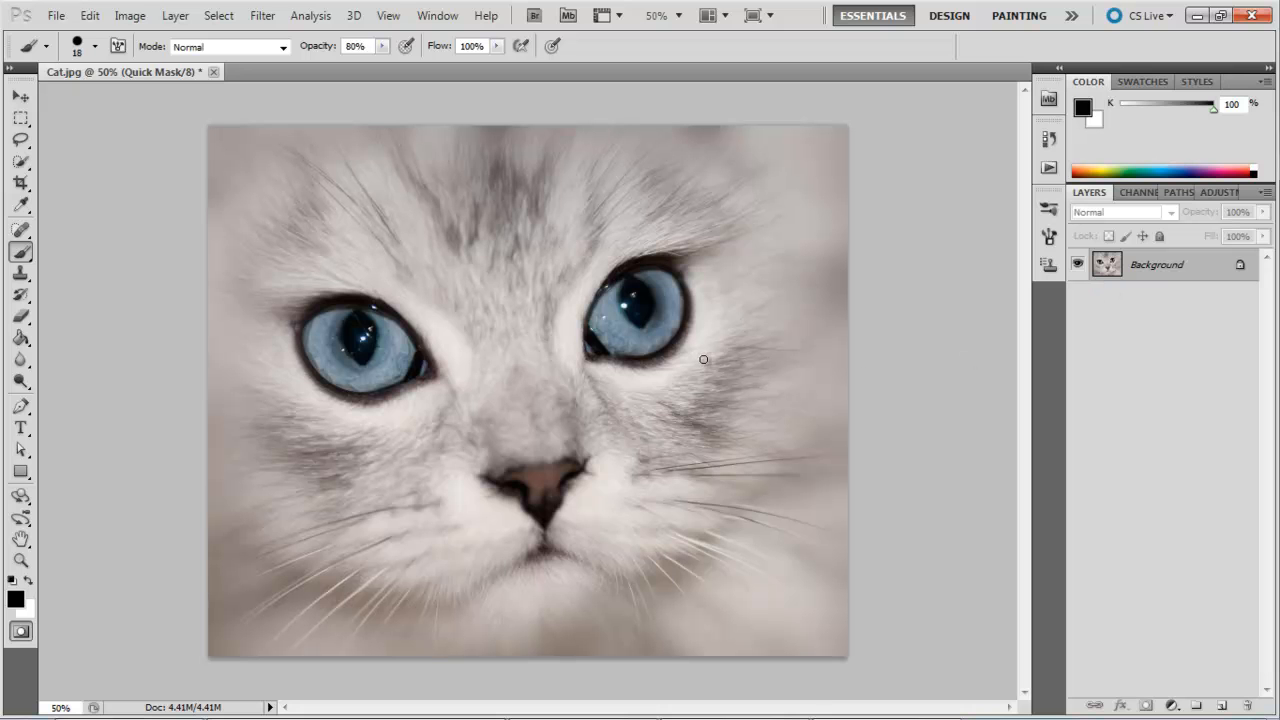
pyautogui.moveTo(708, 364)
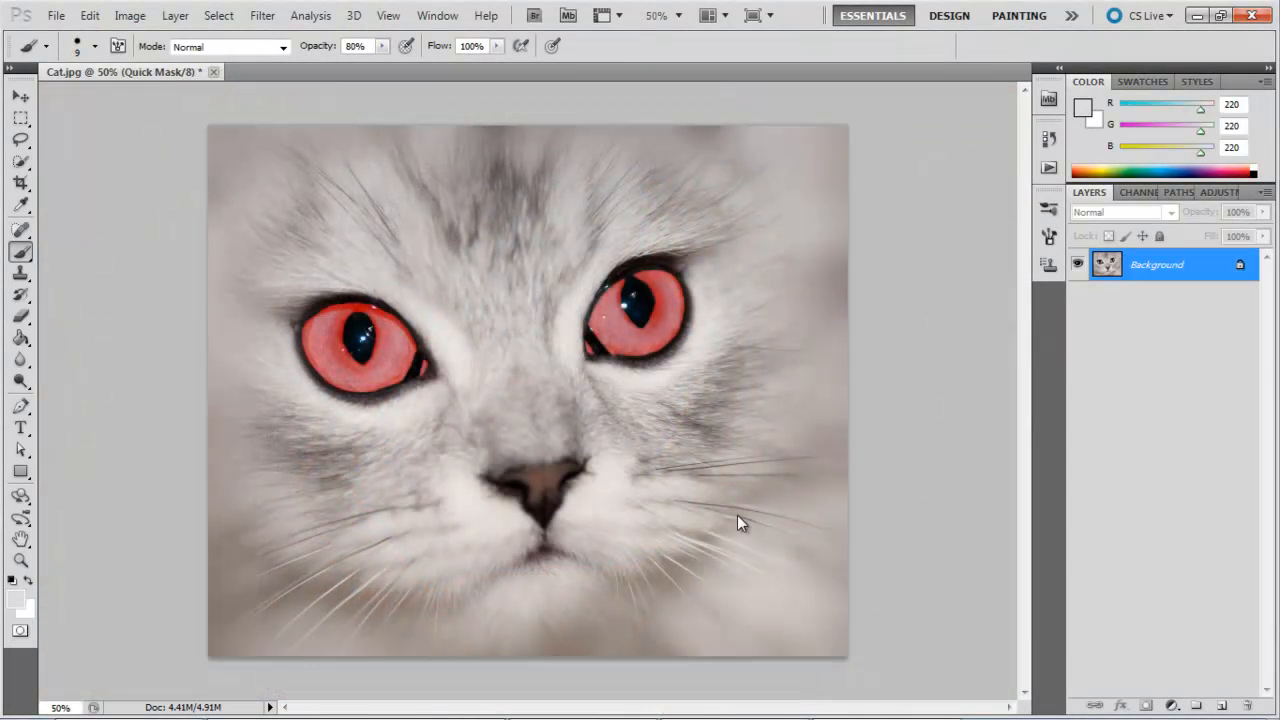
# - Exit Quick Mask, copy the selected eyes to a new layer, and toggle Background visibility to verify
pyautogui.press('q')
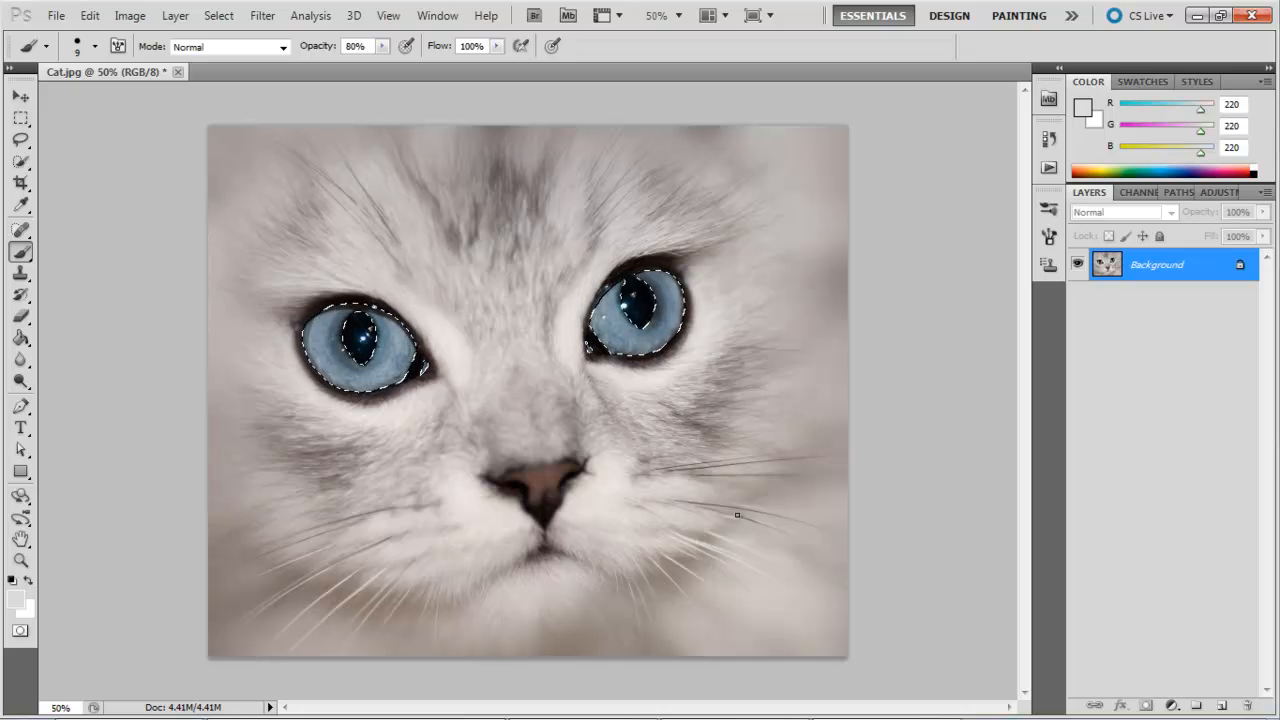
pyautogui.click(1218, 704)
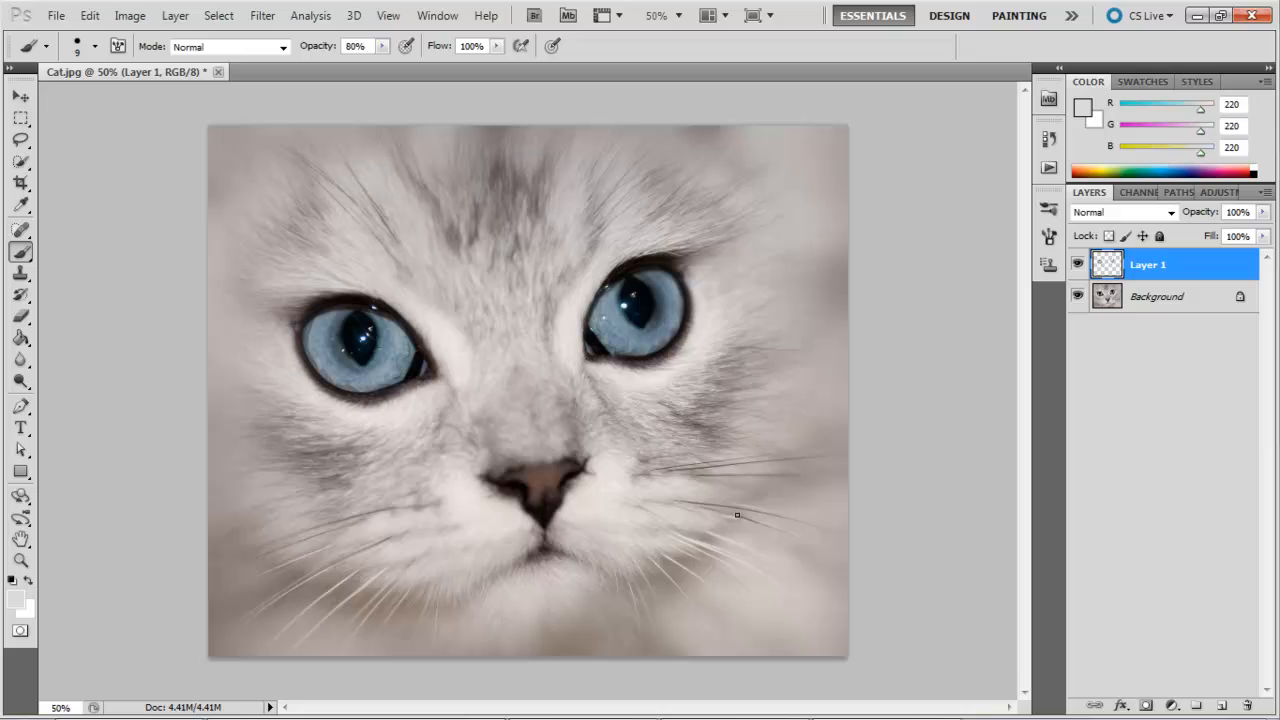
pyautogui.click(1078, 296)
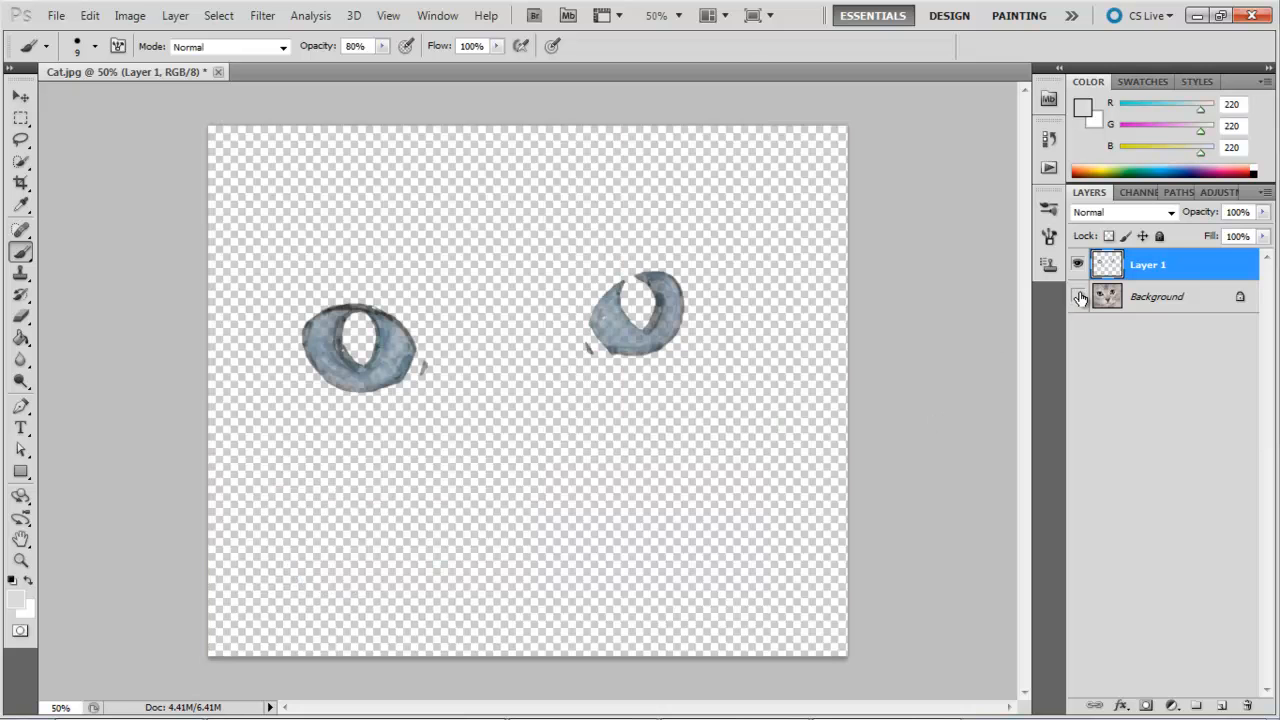
pyautogui.click(1078, 296)
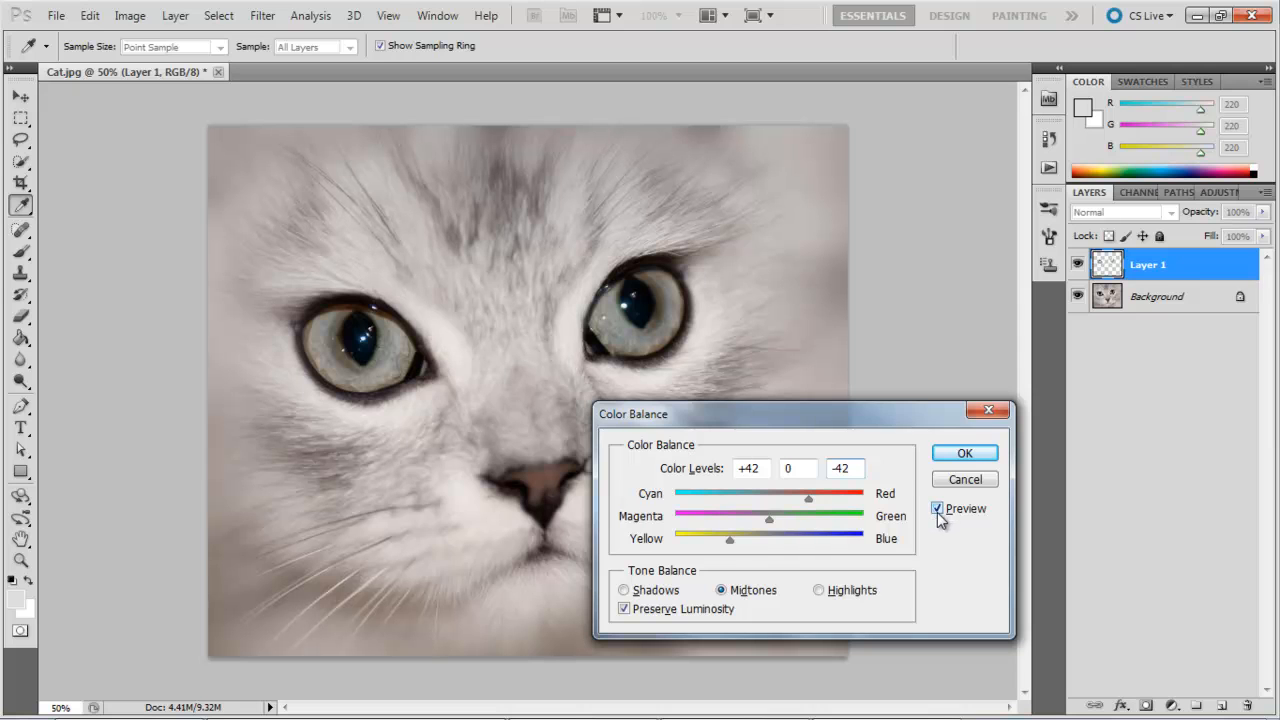
# - Toggle Color Balance Preview off and on to compare the blue and greenish irises
pyautogui.click(936, 508)
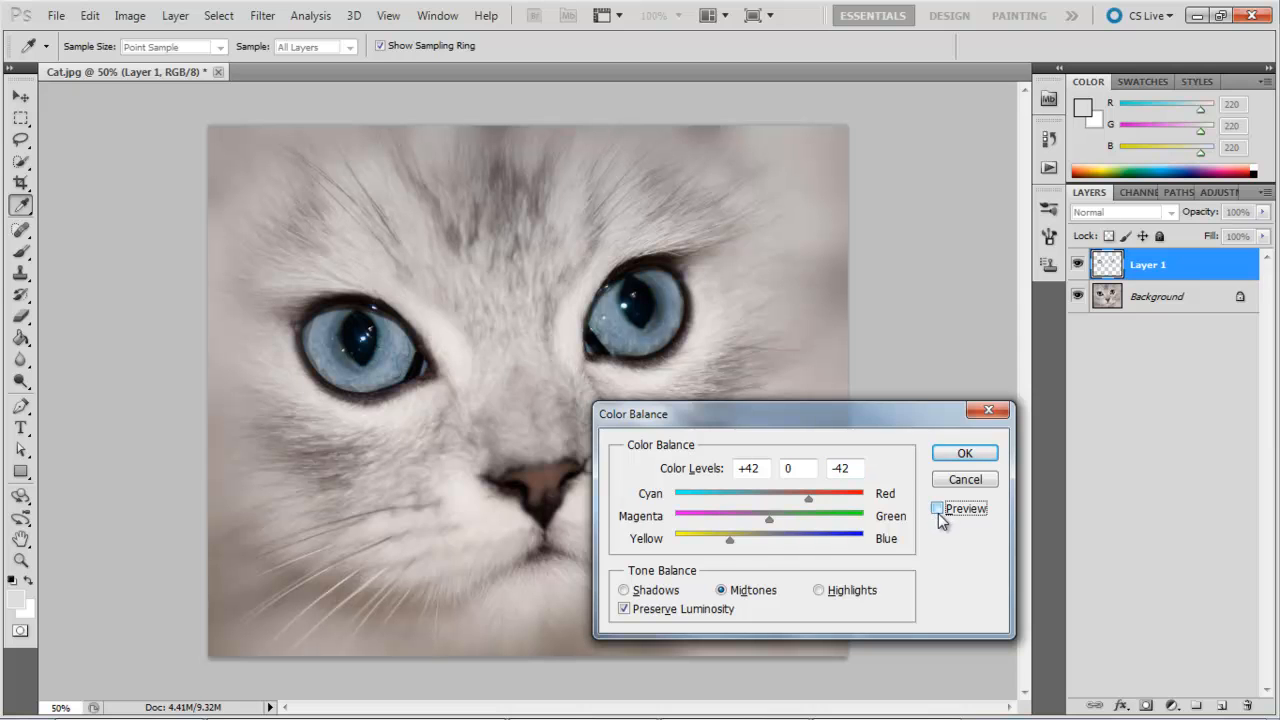
pyautogui.click(938, 508)
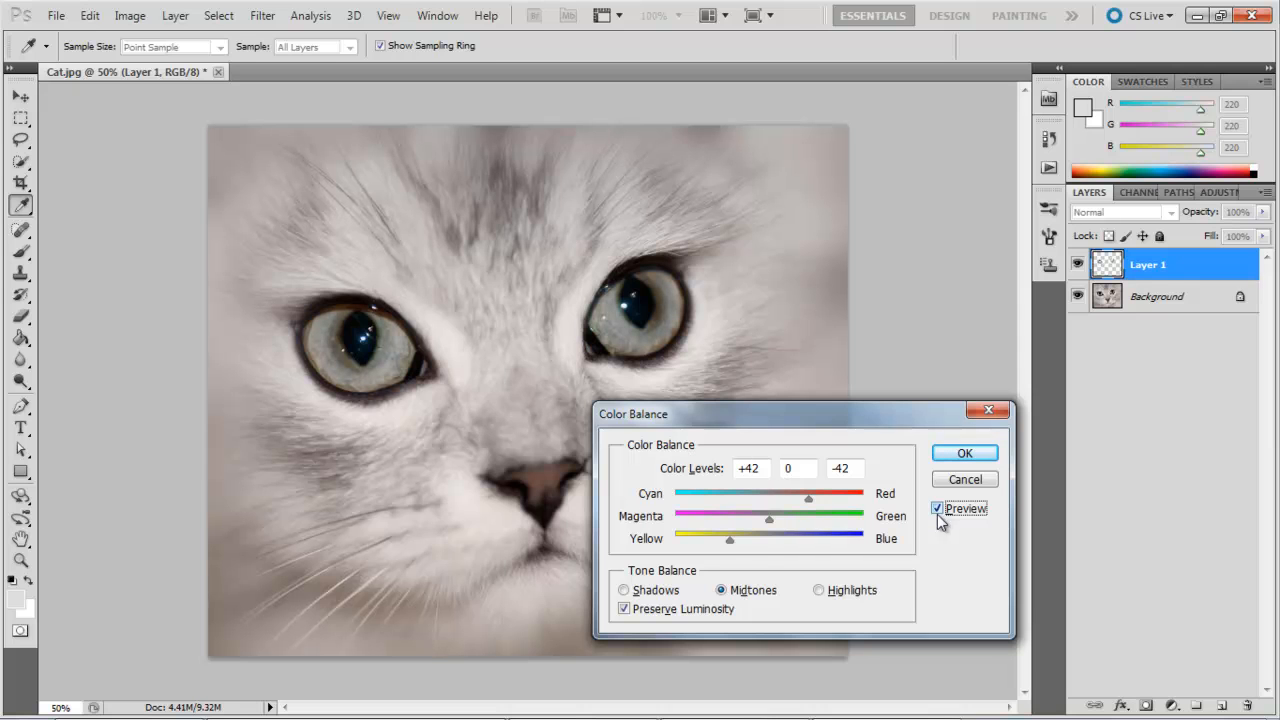